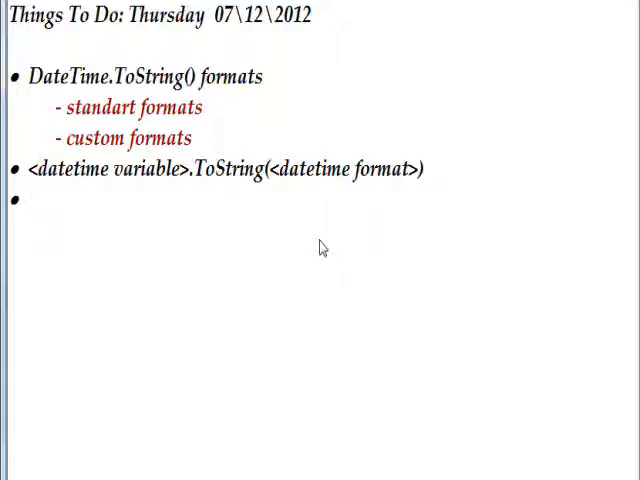
Fix the stray slash on the new bullet so only one slash remains
{"action": "type", "text": "/"}
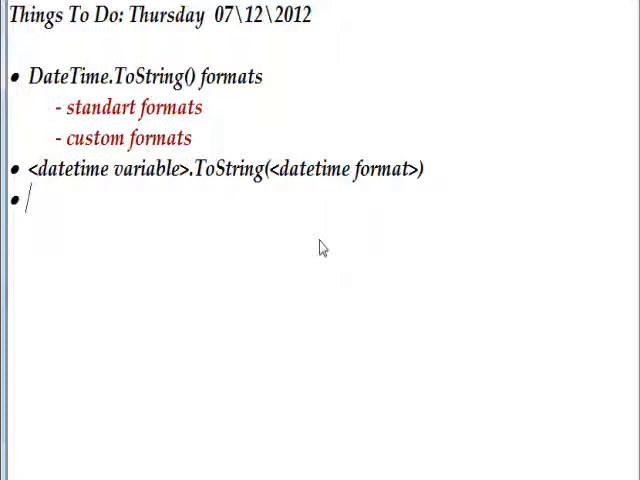
{"action": "key", "text": "BackSpace"}
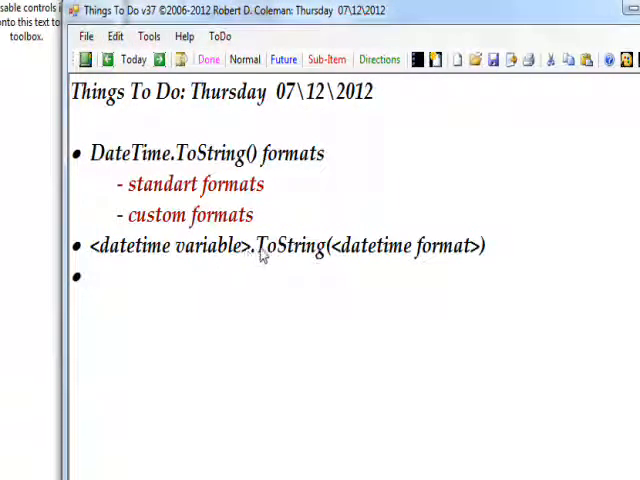
{"action": "type", "text": "/"}
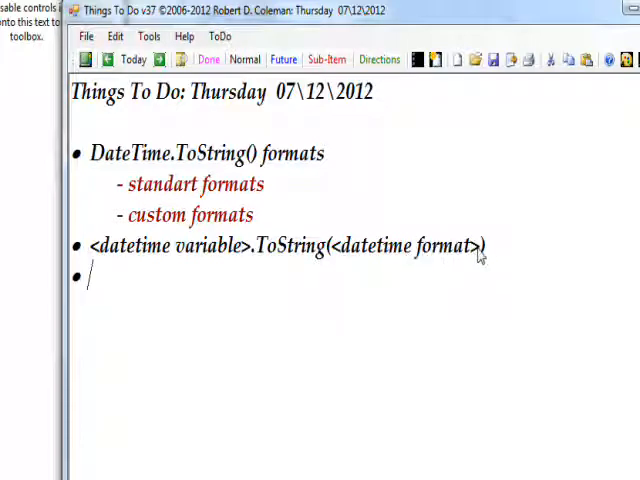
{"action": "mouse_move", "coordinate": [464, 258]}
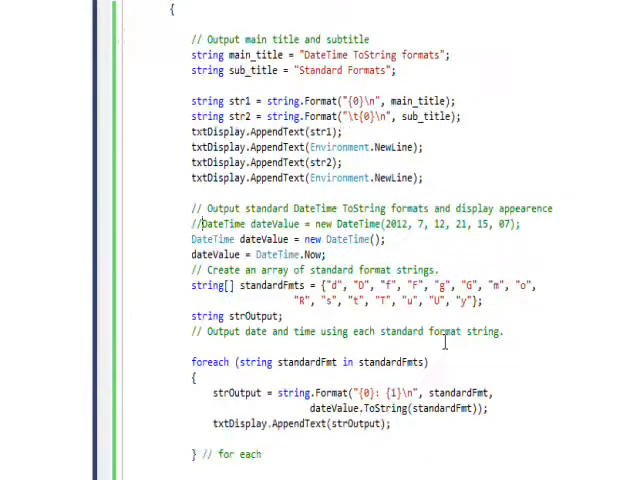
Scroll through the DateTime ToString format code before running it
{"action": "scroll", "scroll_direction": "up", "scroll_amount": 3}
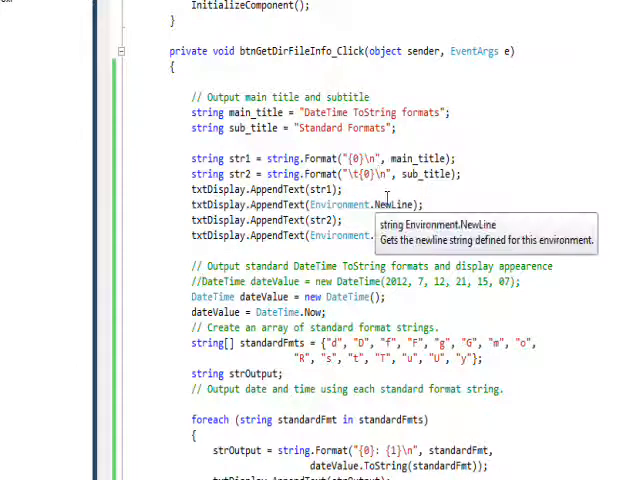
{"action": "mouse_move", "coordinate": [432, 188]}
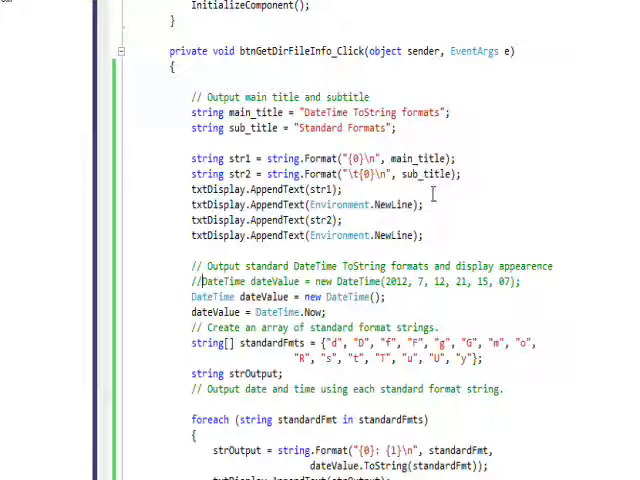
{"action": "scroll", "scroll_direction": "down", "scroll_amount": 3}
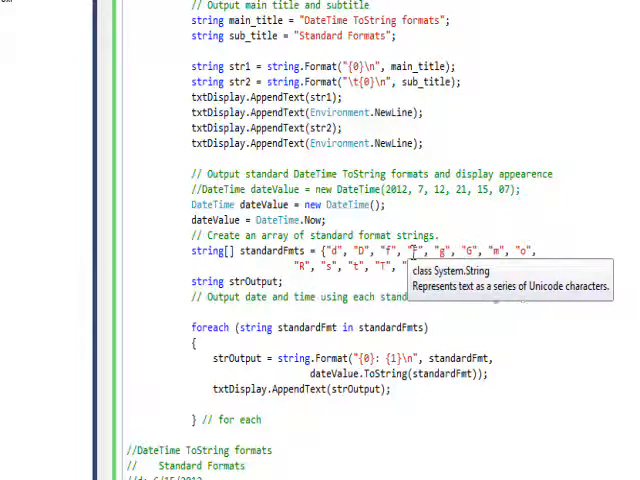
{"action": "scroll", "scroll_direction": "down", "scroll_amount": 3}
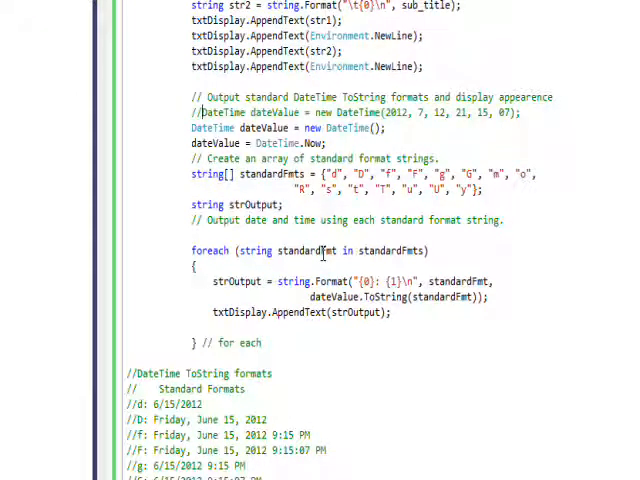
{"action": "mouse_move", "coordinate": [384, 250]}
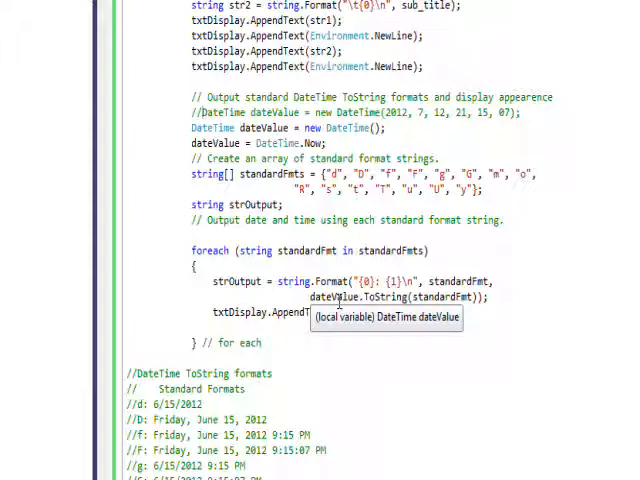
{"action": "mouse_move", "coordinate": [436, 296]}
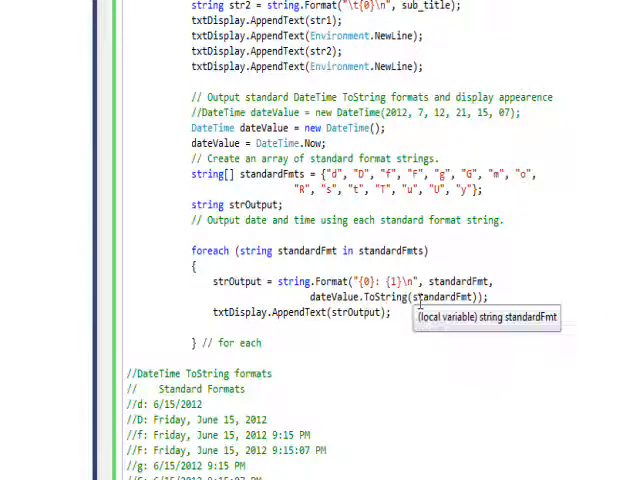
{"action": "mouse_move", "coordinate": [420, 318]}
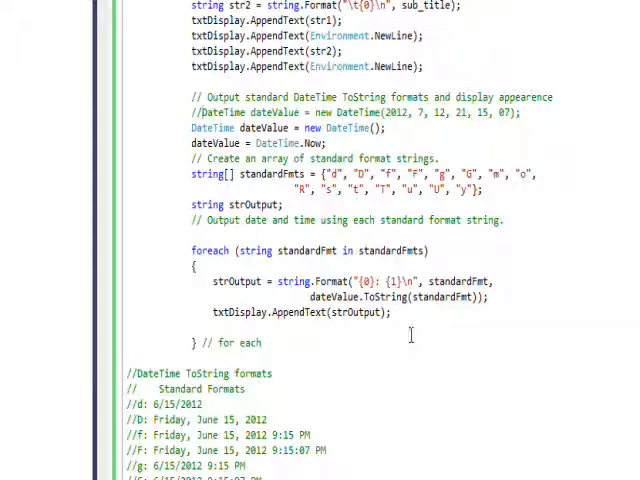
{"action": "scroll", "scroll_direction": "down", "scroll_amount": 3}
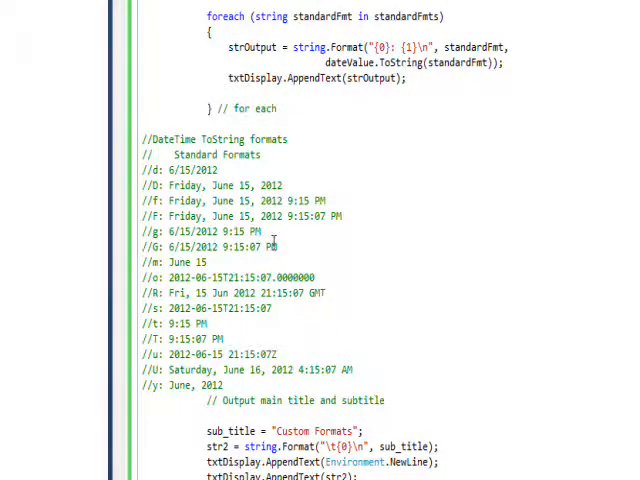
{"action": "scroll", "scroll_direction": "down", "scroll_amount": 3}
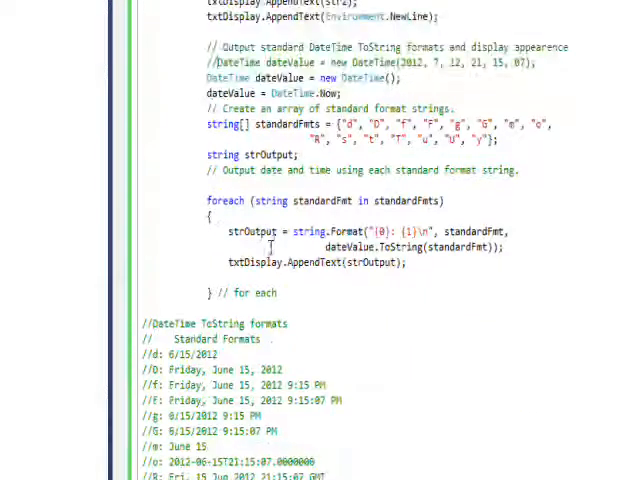
{"action": "scroll", "scroll_direction": "up", "scroll_amount": 3}
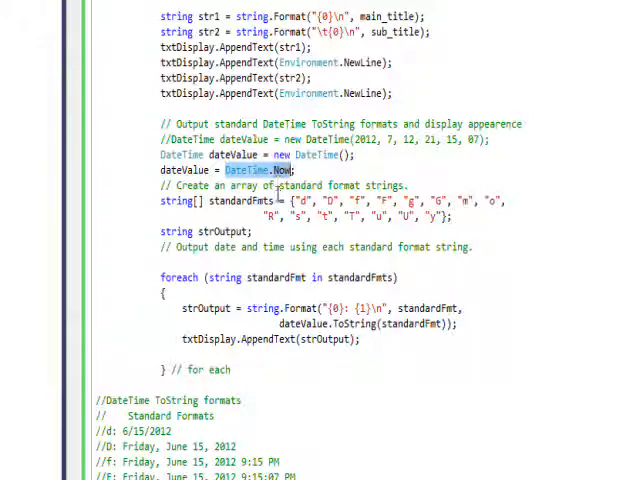
{"action": "scroll", "scroll_direction": "down", "scroll_amount": 3}
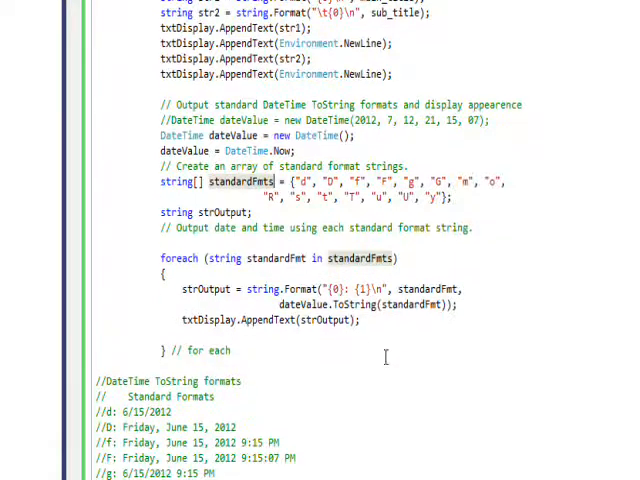
{"action": "scroll", "scroll_direction": "down", "scroll_amount": 3}
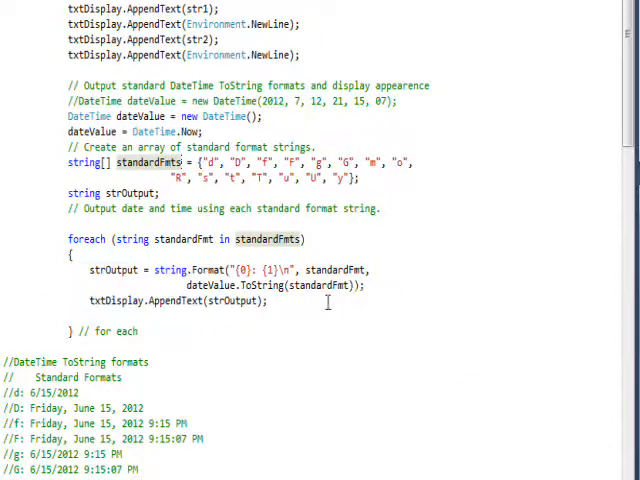
{"action": "scroll", "scroll_direction": "down", "scroll_amount": 3}
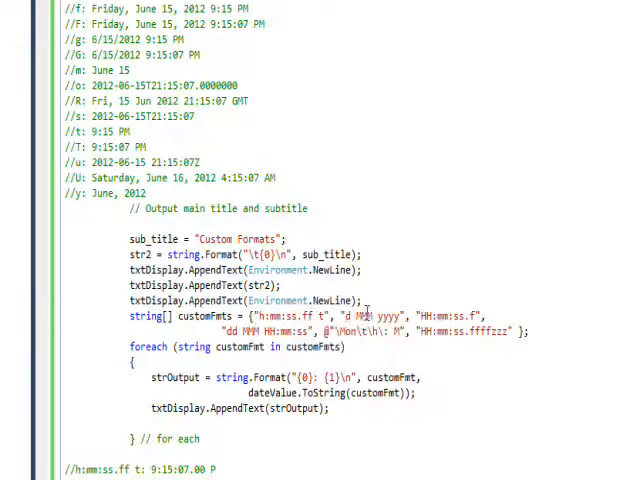
{"action": "scroll", "scroll_direction": "down", "scroll_amount": 3}
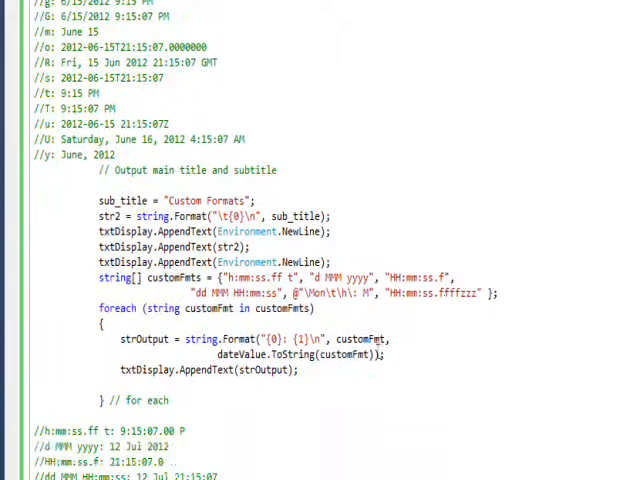
{"action": "scroll", "scroll_direction": "down", "scroll_amount": 3}
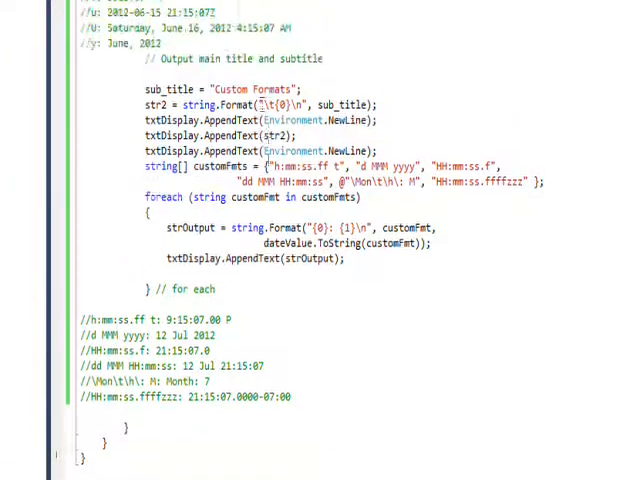
Use Get Directory and File Info to list the standard and custom DateTime outputs, then read through them
{"action": "left_click", "coordinate": [168, 128]}
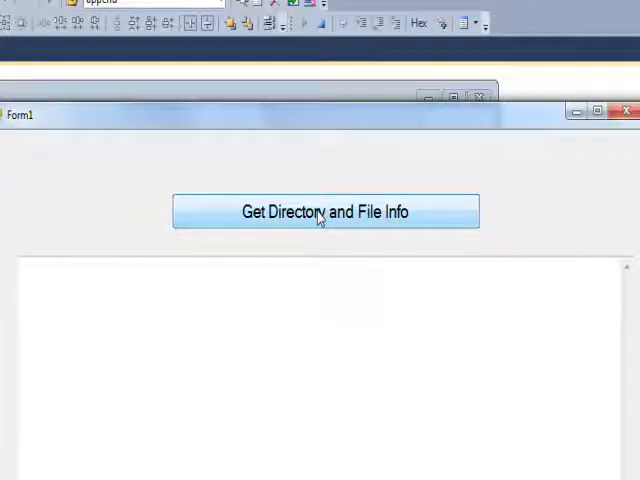
{"action": "left_click", "coordinate": [324, 212]}
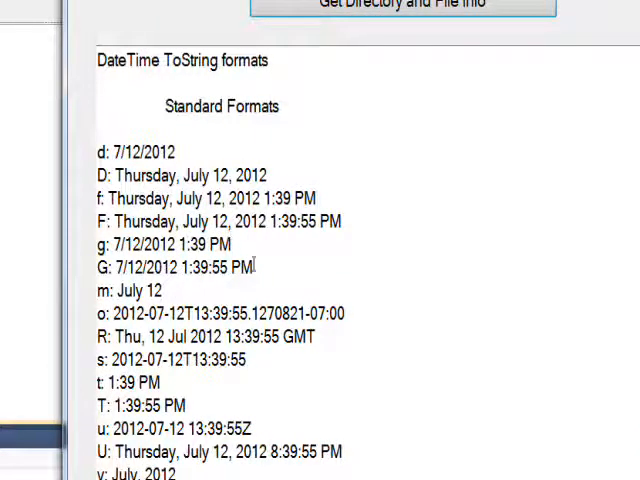
{"action": "scroll", "scroll_direction": "down", "scroll_amount": 3}
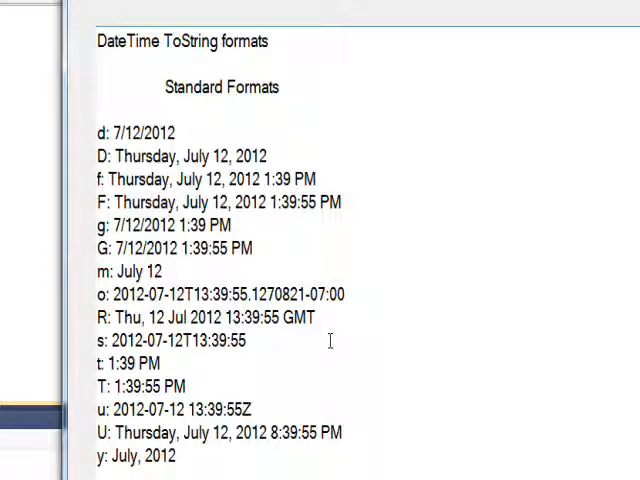
{"action": "scroll", "scroll_direction": "down", "scroll_amount": 3}
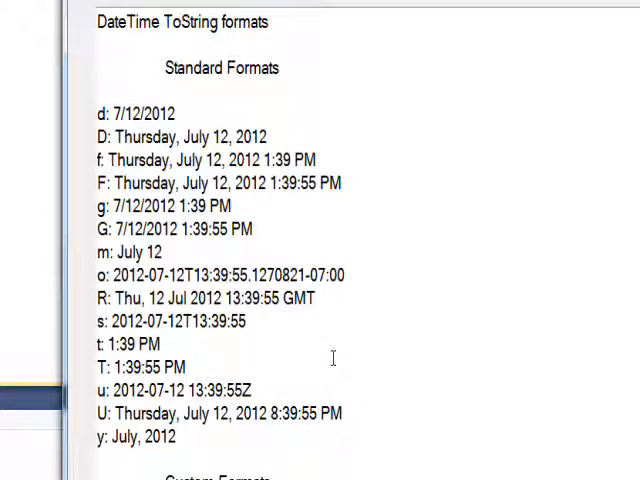
{"action": "scroll", "scroll_direction": "down", "scroll_amount": 3}
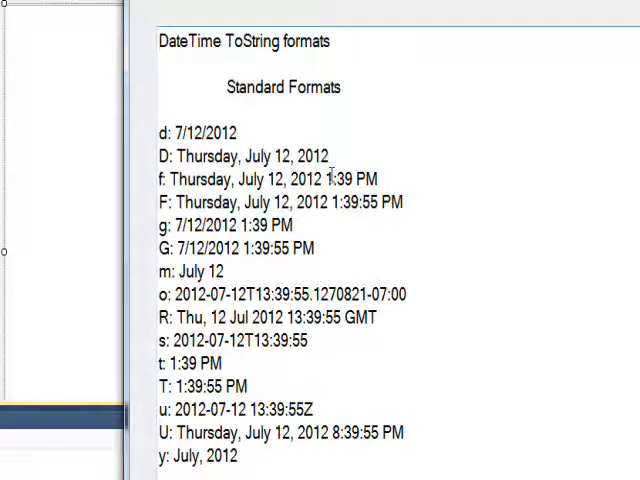
{"action": "scroll", "scroll_direction": "down", "scroll_amount": 3}
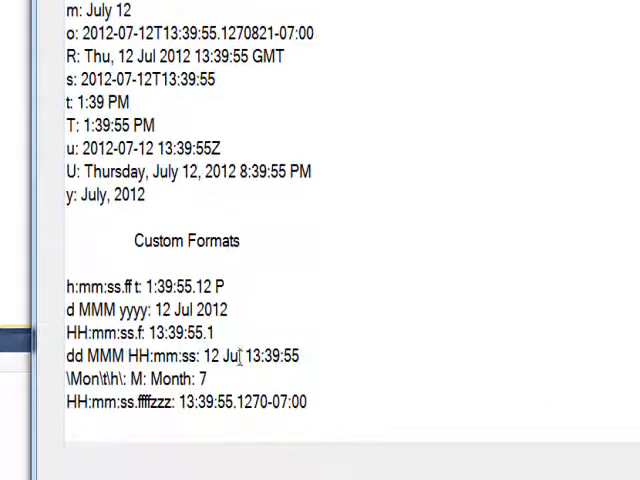
{"action": "scroll", "scroll_direction": "down", "scroll_amount": 3}
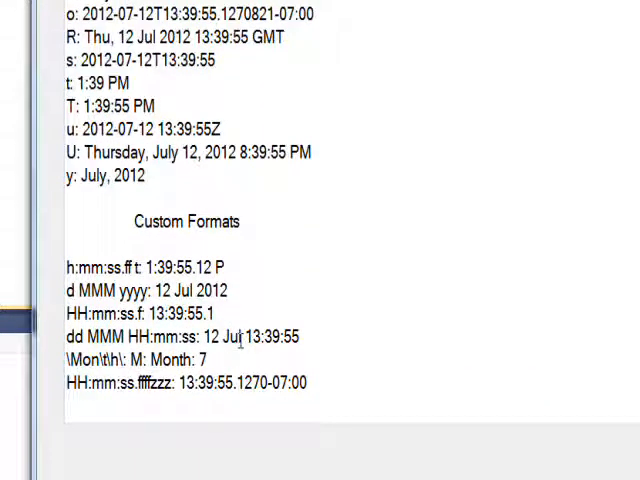